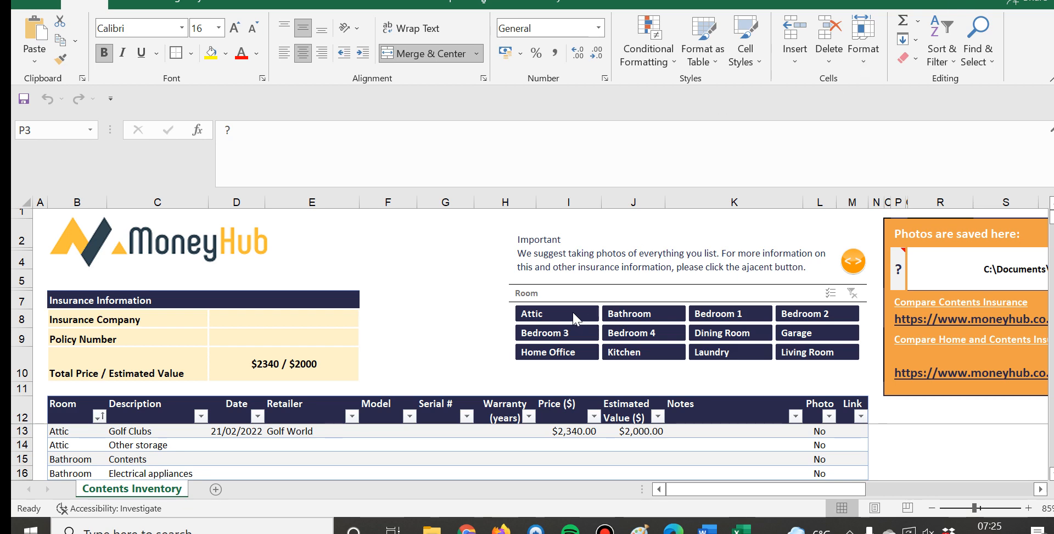
- Check the Golf Clubs description and select the row below it for a new Attic row
{"action": "left_click", "coordinate": [158, 431]}
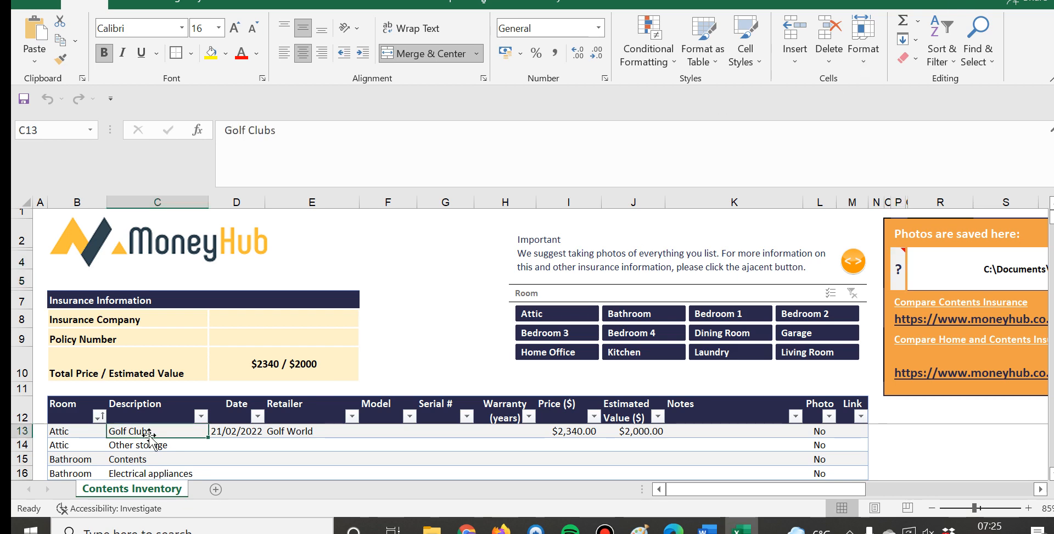
{"action": "left_click", "coordinate": [77, 444]}
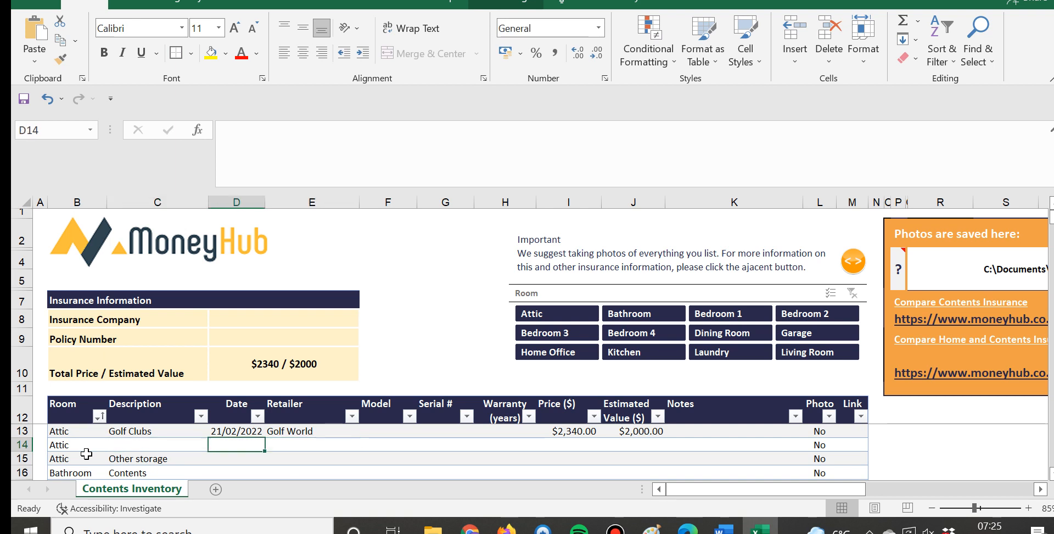
{"action": "left_click", "coordinate": [237, 431]}
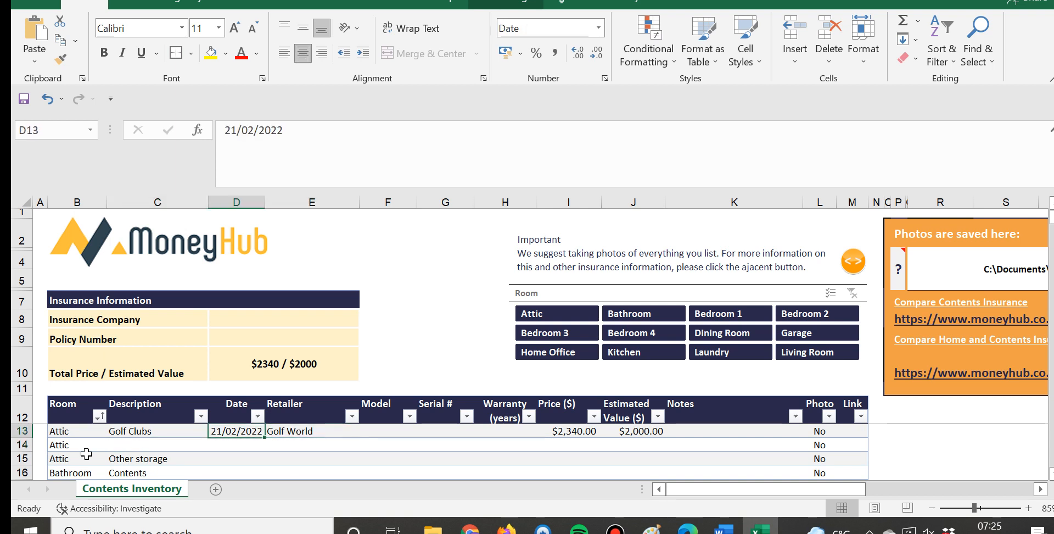
{"action": "left_click", "coordinate": [310, 431]}
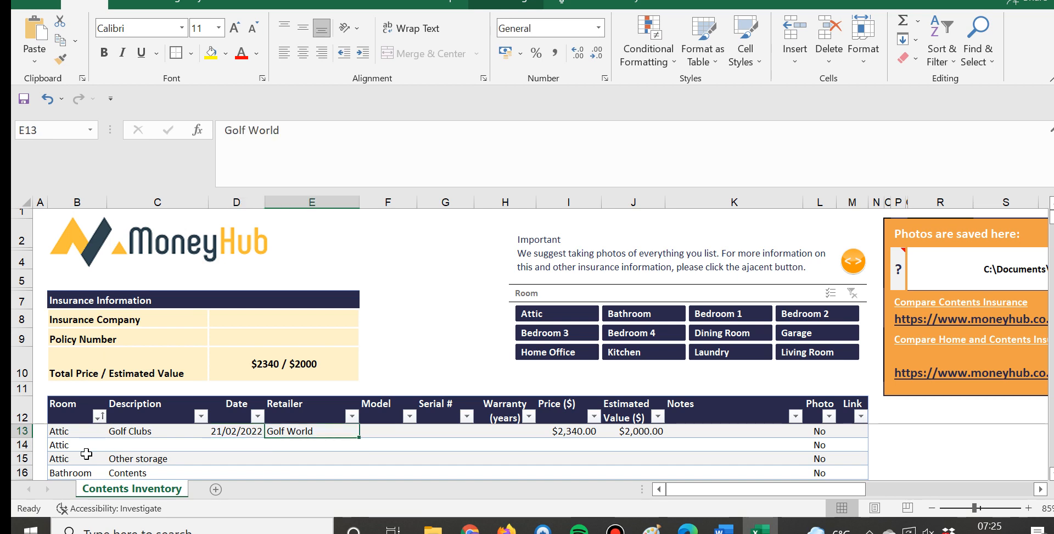
{"action": "left_click", "coordinate": [387, 431]}
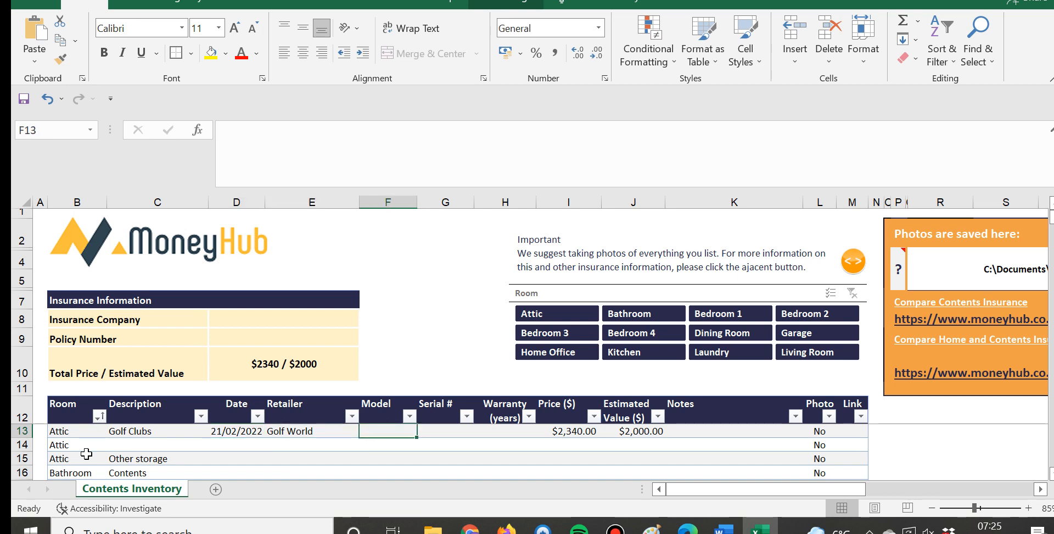
{"action": "left_click", "coordinate": [505, 431]}
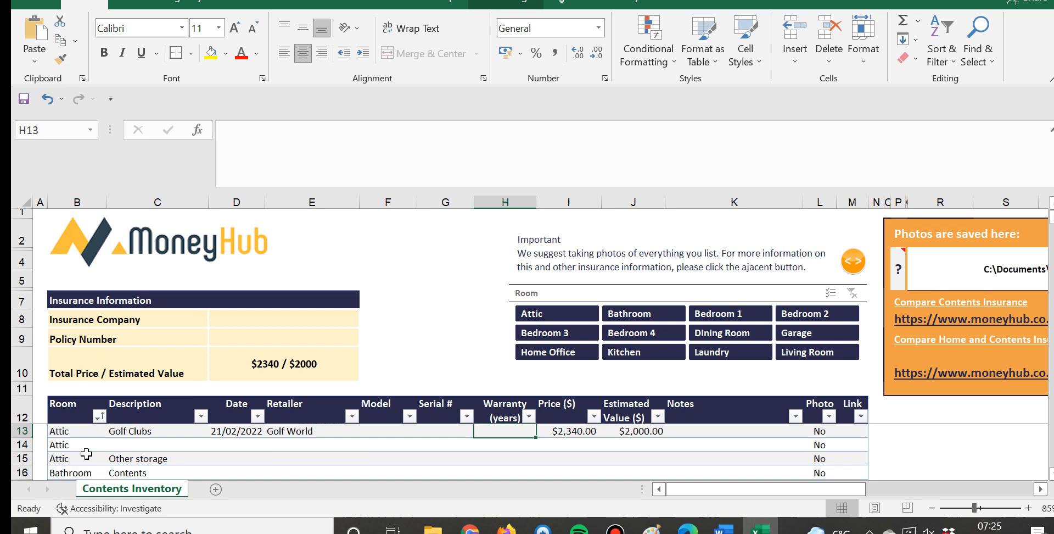
{"action": "left_click", "coordinate": [569, 431]}
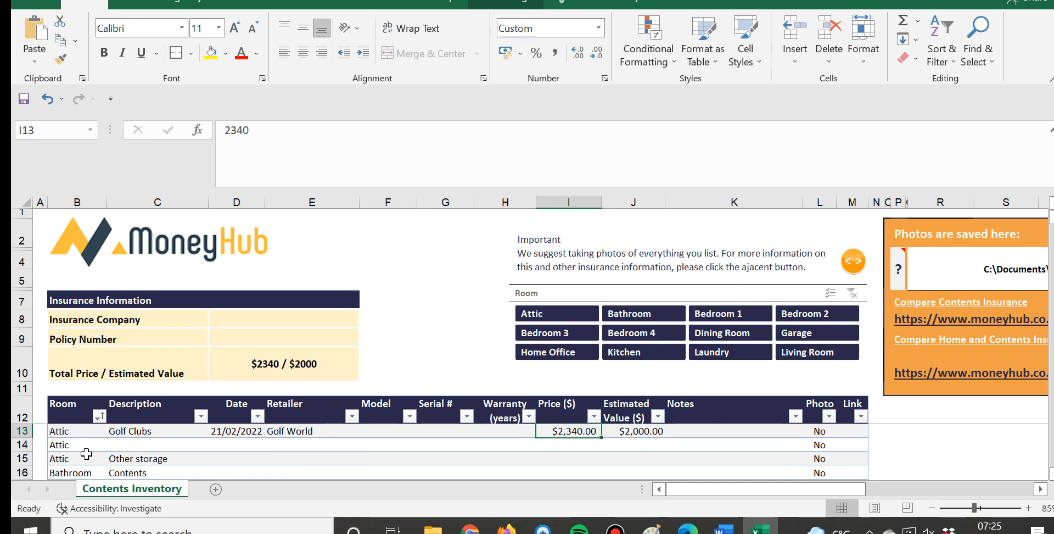
{"action": "left_click", "coordinate": [633, 431]}
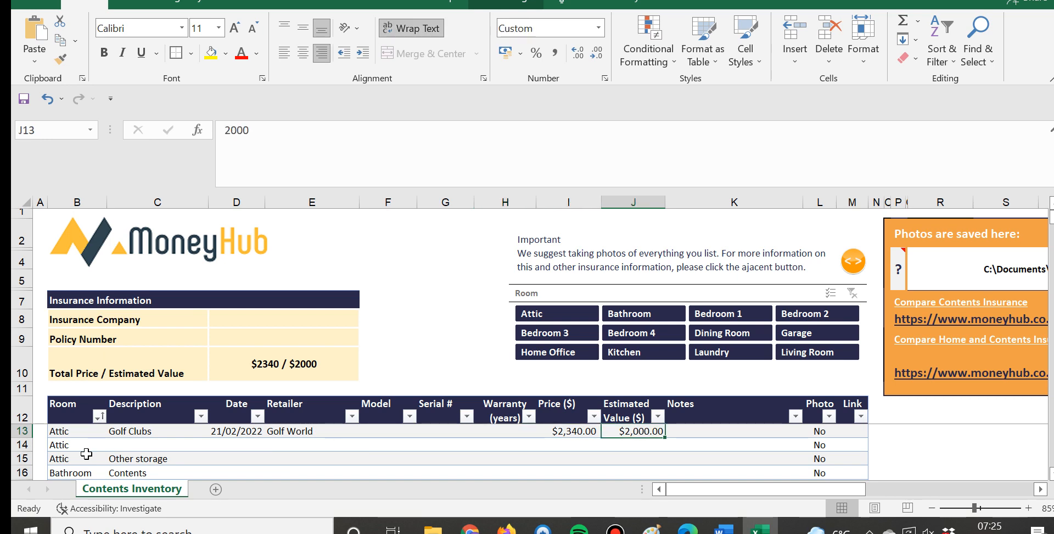
{"action": "left_click", "coordinate": [568, 431]}
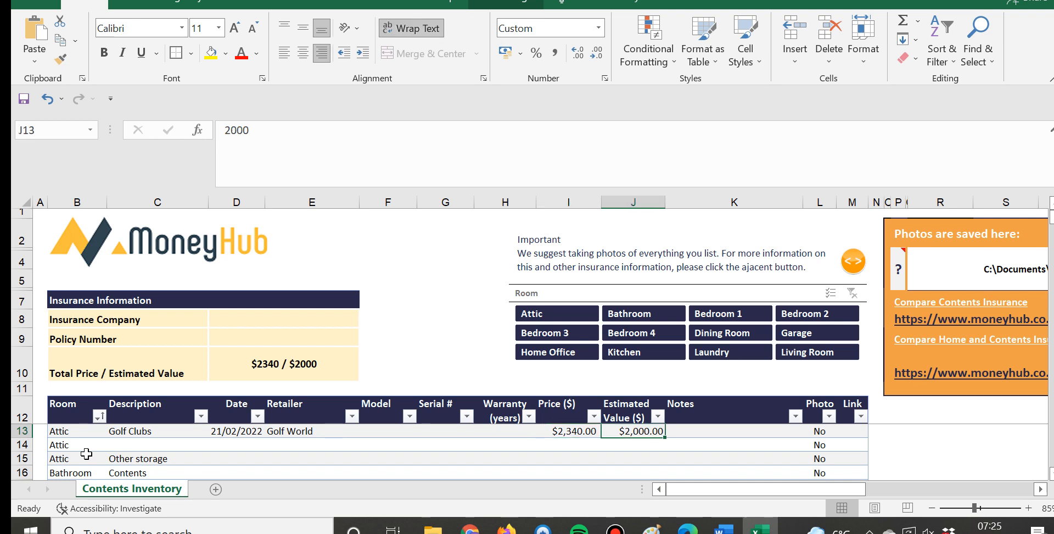
{"action": "left_click", "coordinate": [733, 431]}
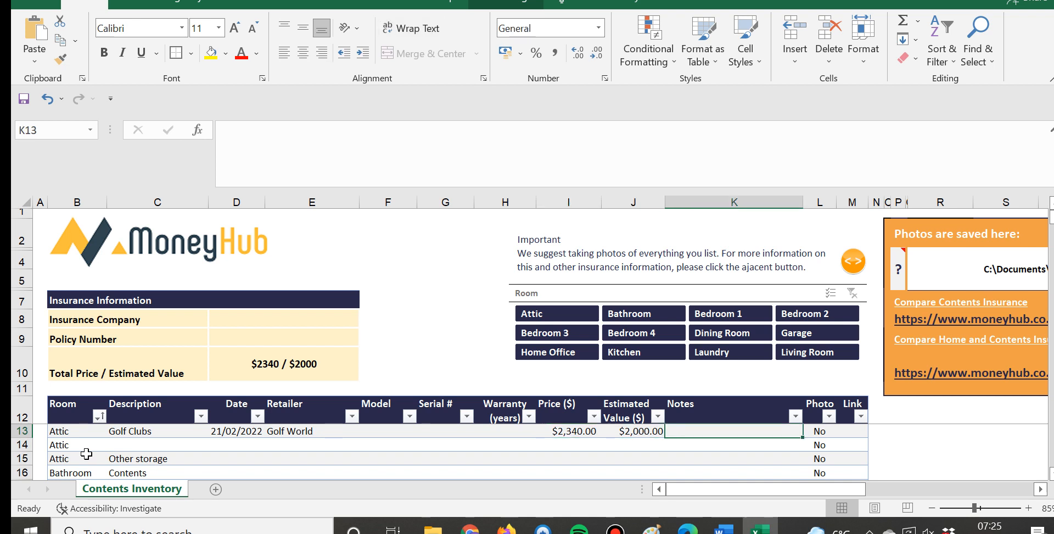
{"action": "left_click", "coordinate": [818, 430]}
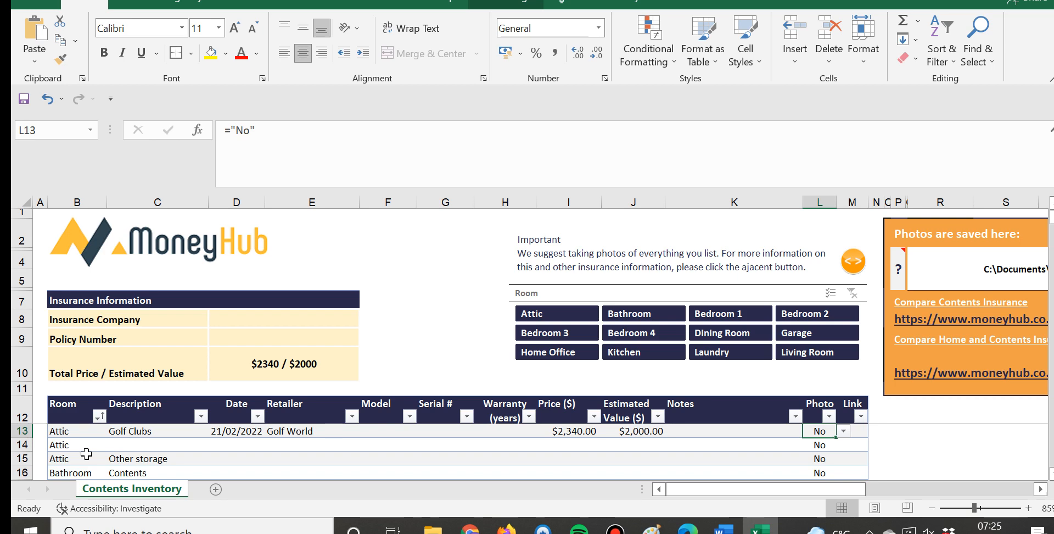
{"action": "mouse_move", "coordinate": [160, 423]}
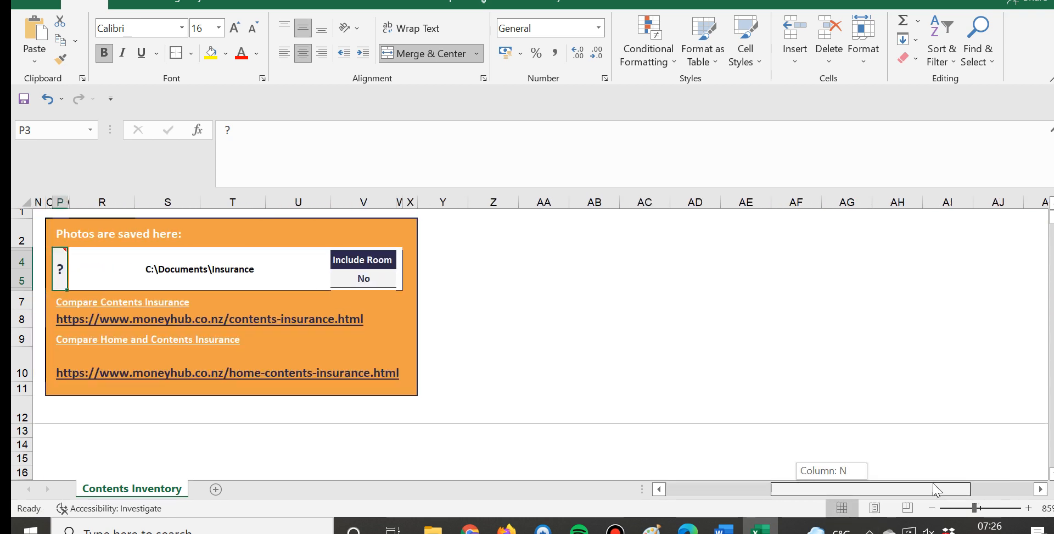
{"action": "scroll", "scroll_direction": "right", "scroll_amount": 3}
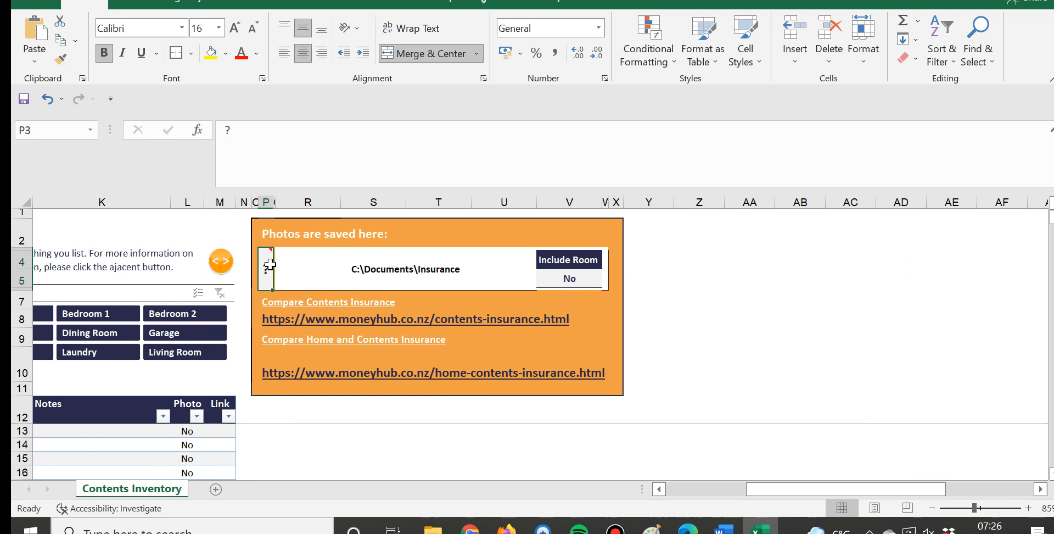
{"action": "mouse_move", "coordinate": [268, 260]}
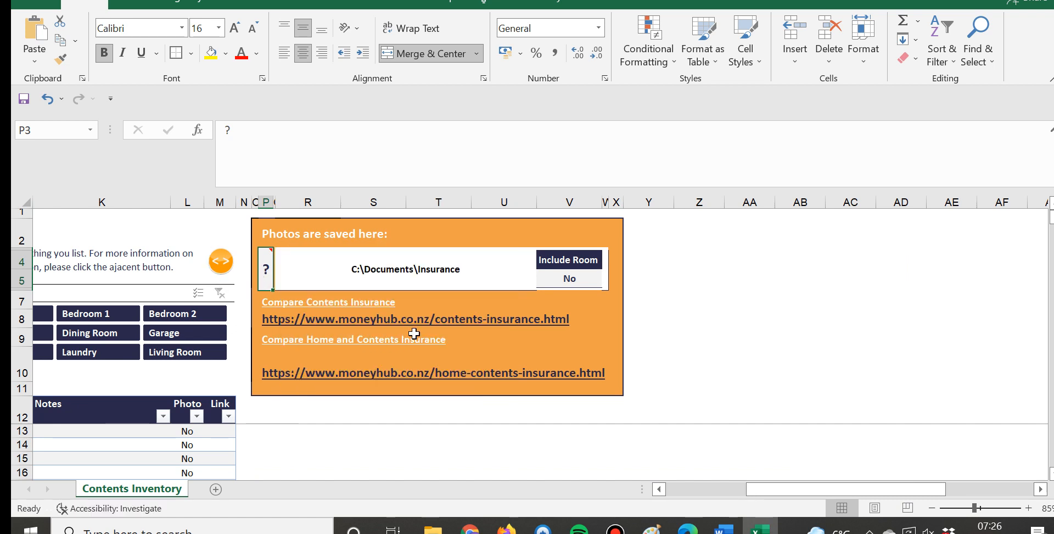
{"action": "mouse_move", "coordinate": [428, 319]}
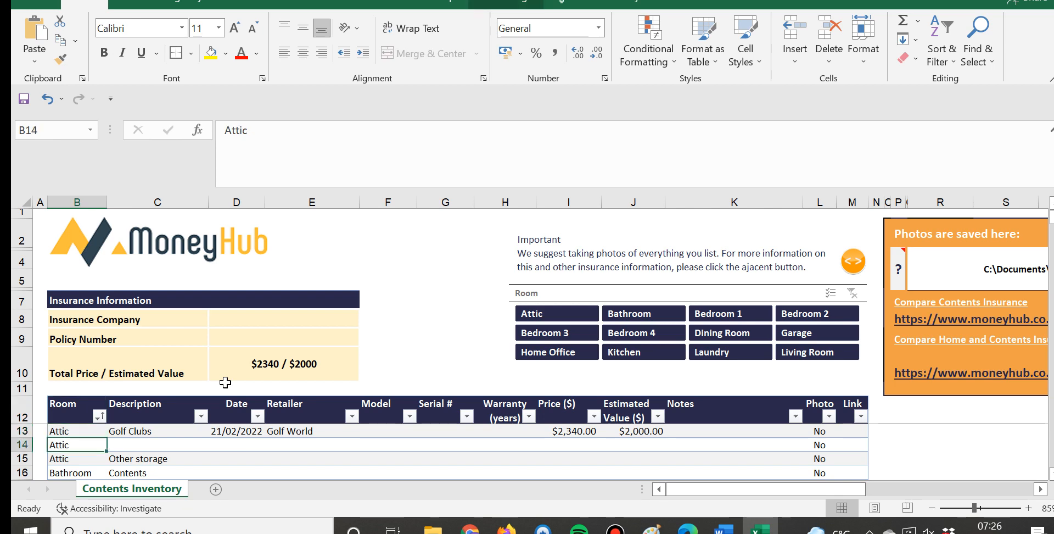
{"action": "mouse_move", "coordinate": [296, 354]}
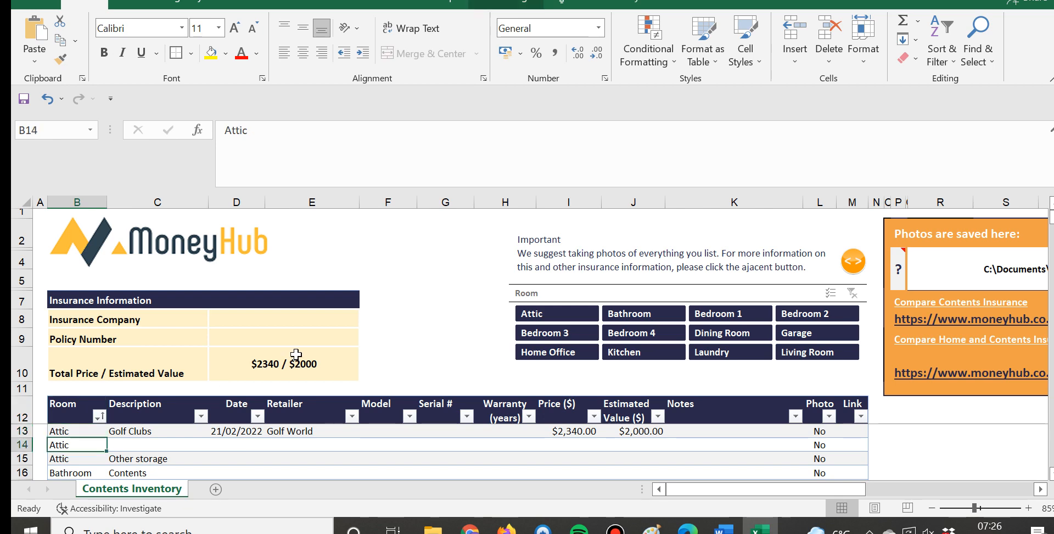
{"action": "left_click", "coordinate": [282, 363]}
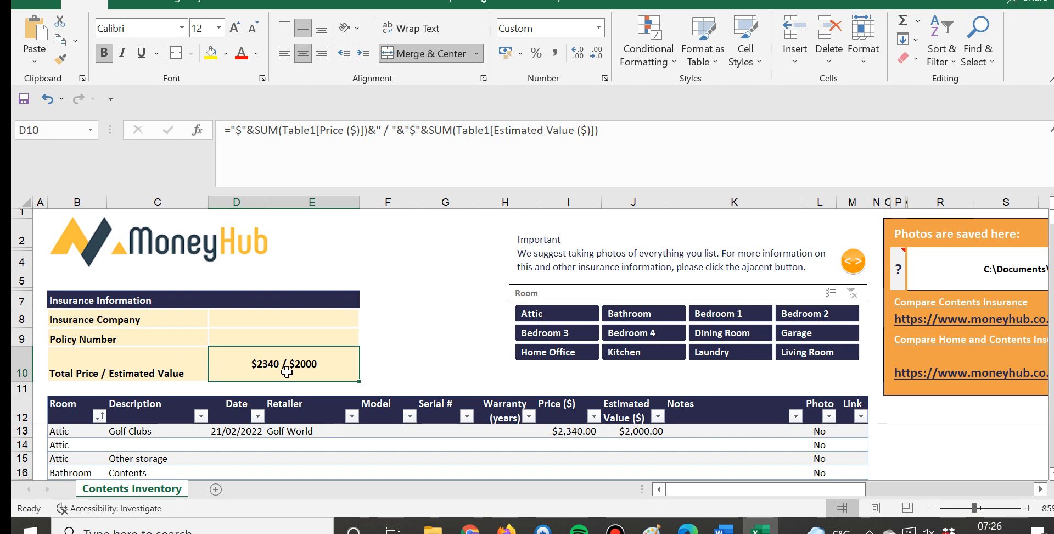
{"action": "mouse_move", "coordinate": [267, 371]}
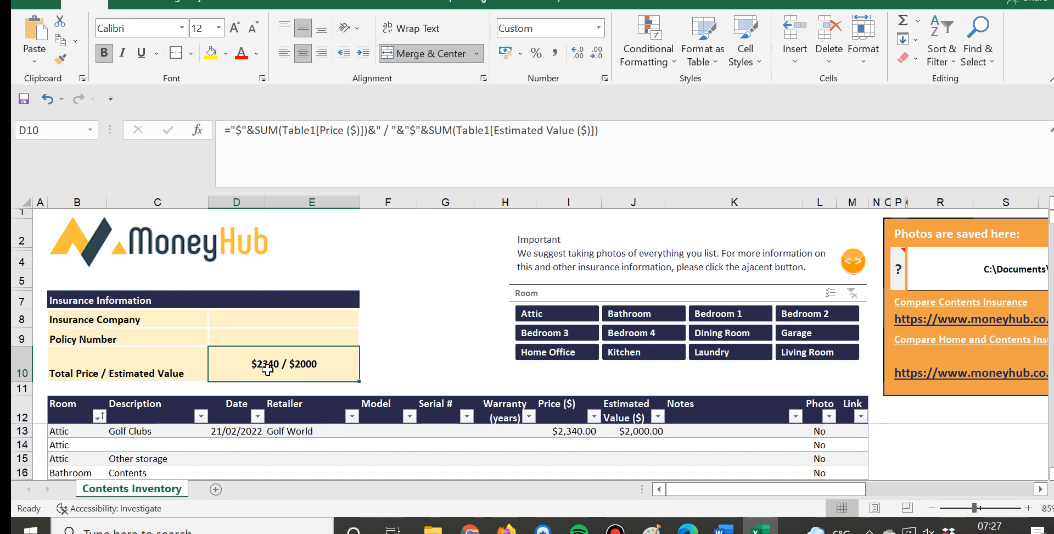
{"action": "left_click", "coordinate": [236, 431]}
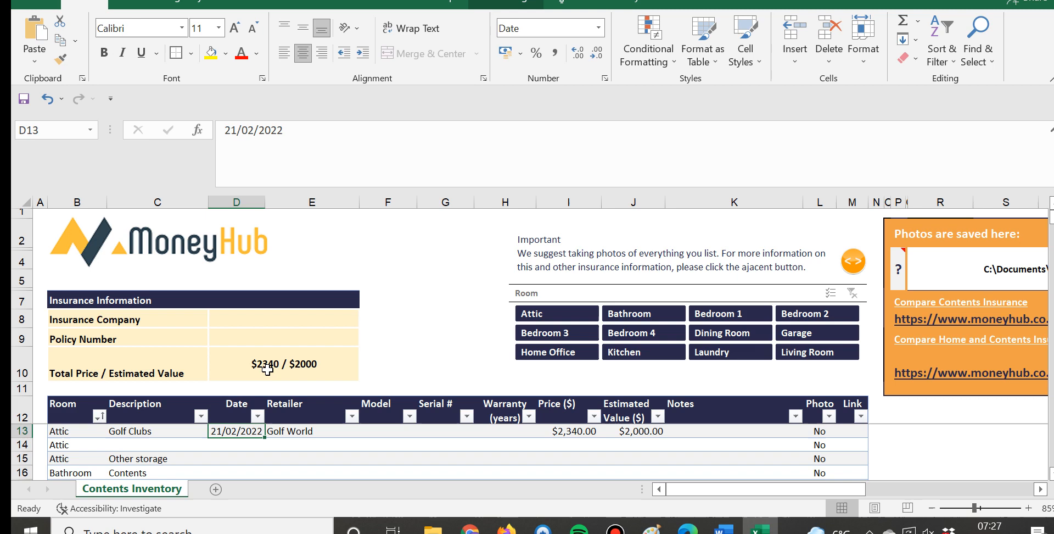
{"action": "left_click", "coordinate": [156, 430]}
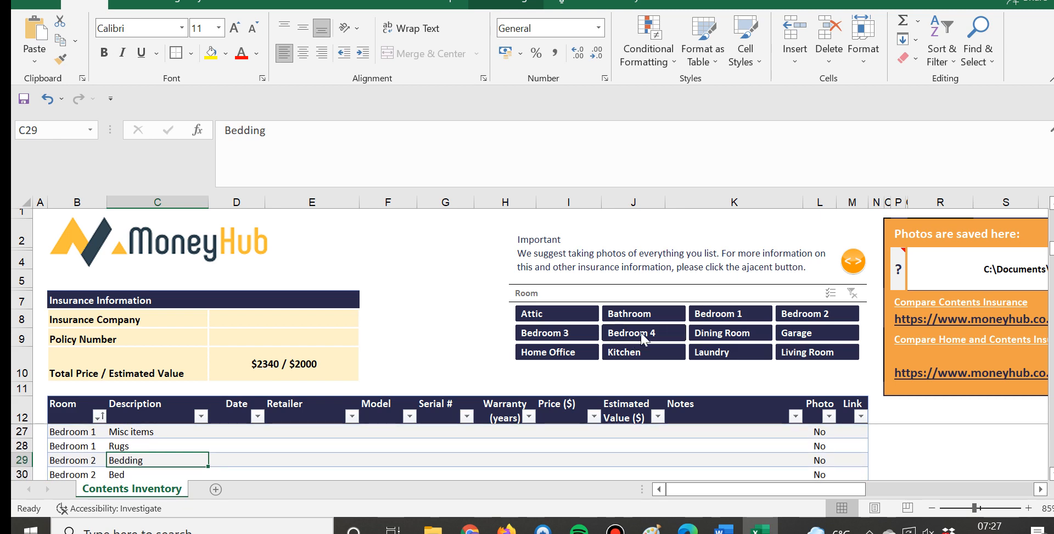
- Filter the Room slicer through Bedroom 4, Living Room, Garage, Bathroom, ending on Bedroom 1
{"action": "left_click", "coordinate": [642, 332]}
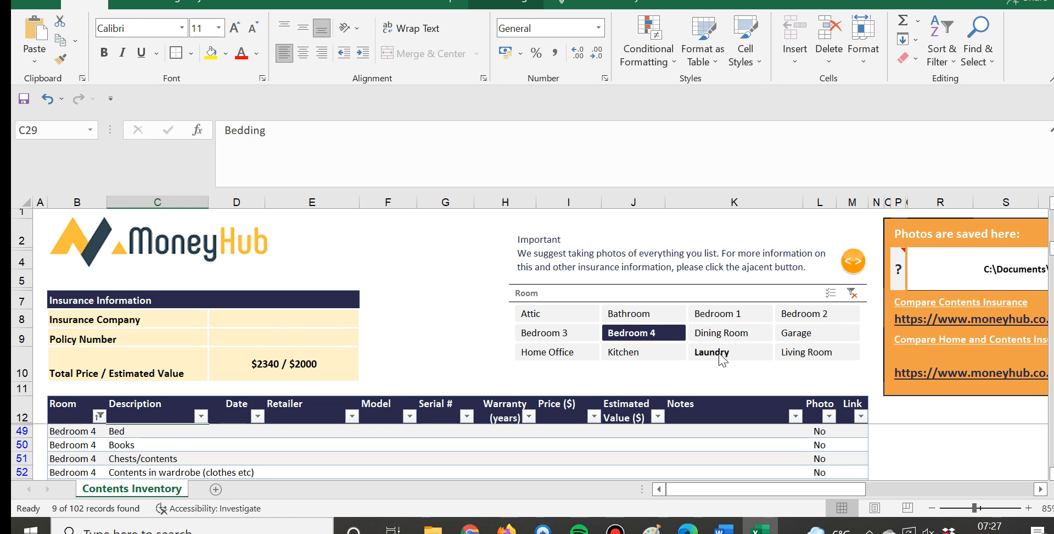
{"action": "left_click", "coordinate": [807, 351]}
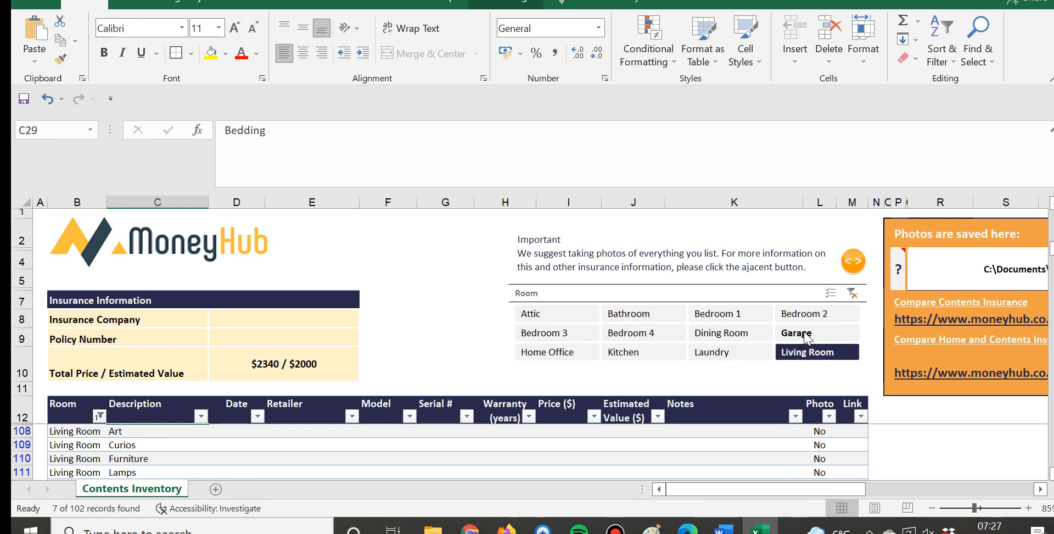
{"action": "left_click", "coordinate": [795, 332]}
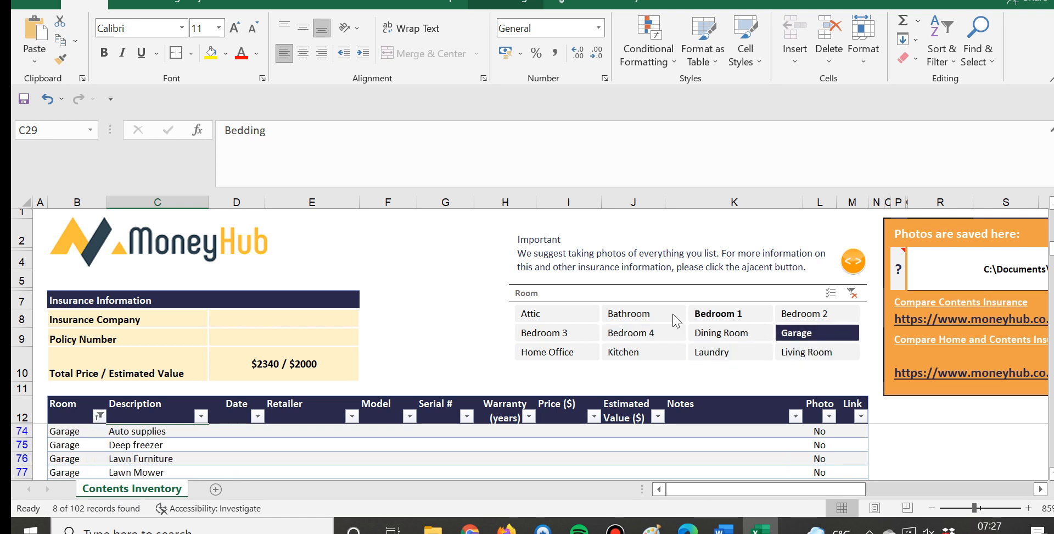
{"action": "left_click", "coordinate": [642, 313]}
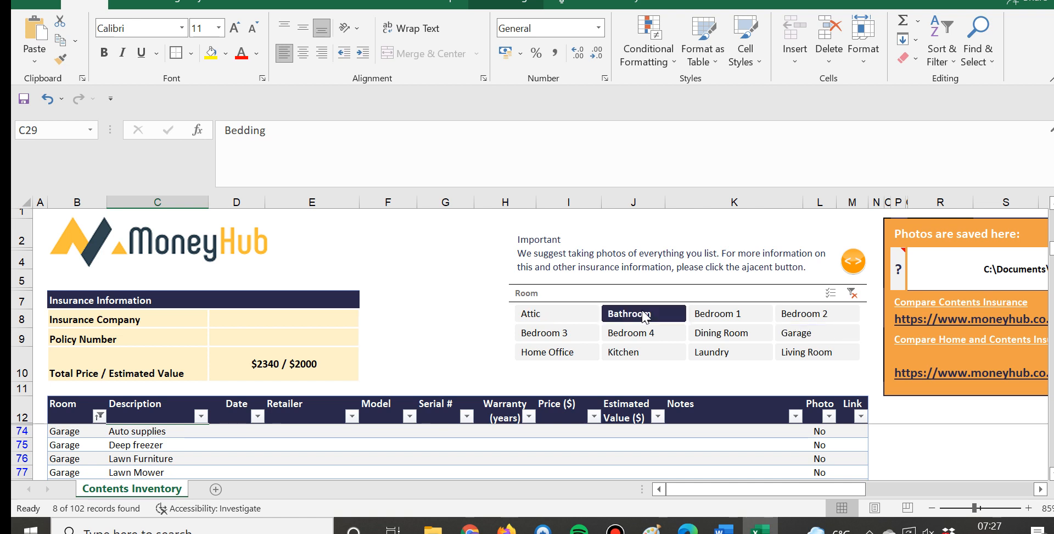
{"action": "left_click", "coordinate": [642, 313]}
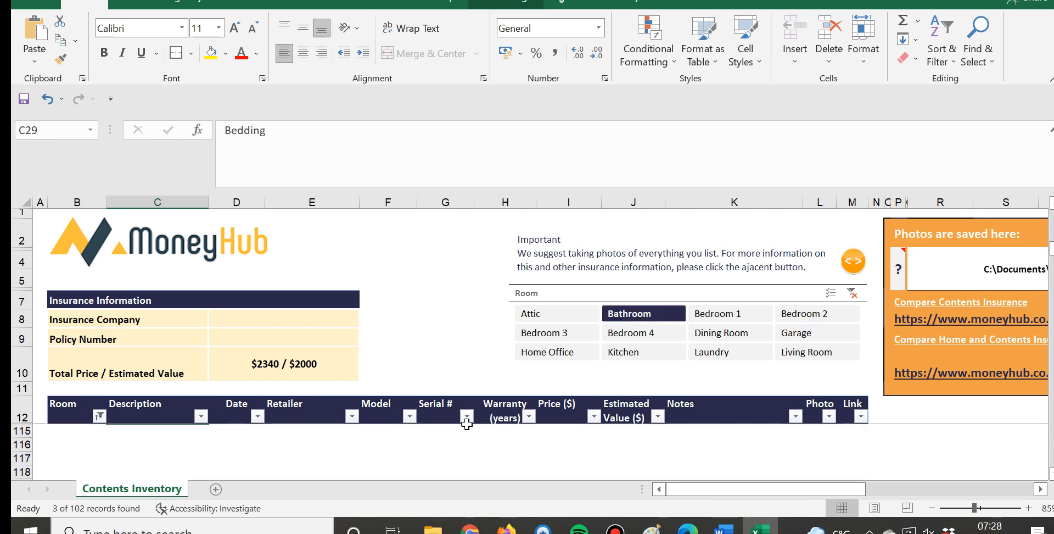
{"action": "mouse_move", "coordinate": [644, 352]}
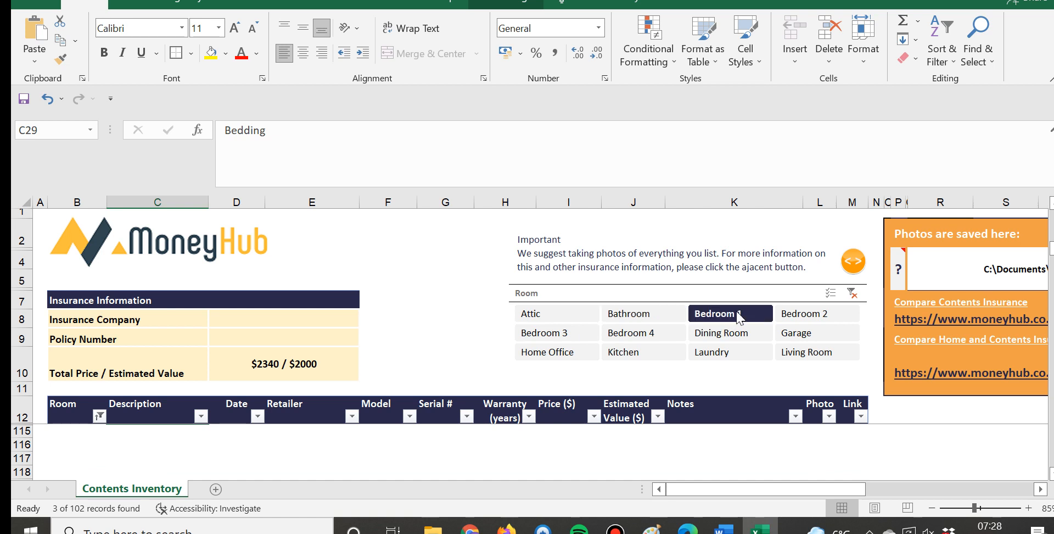
{"action": "left_click", "coordinate": [729, 313]}
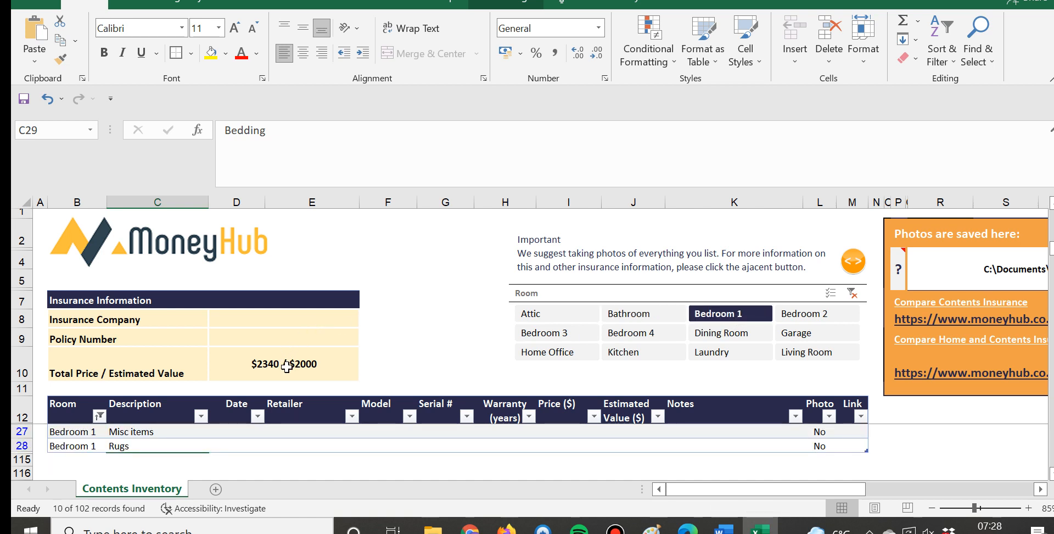
{"action": "mouse_move", "coordinate": [309, 373]}
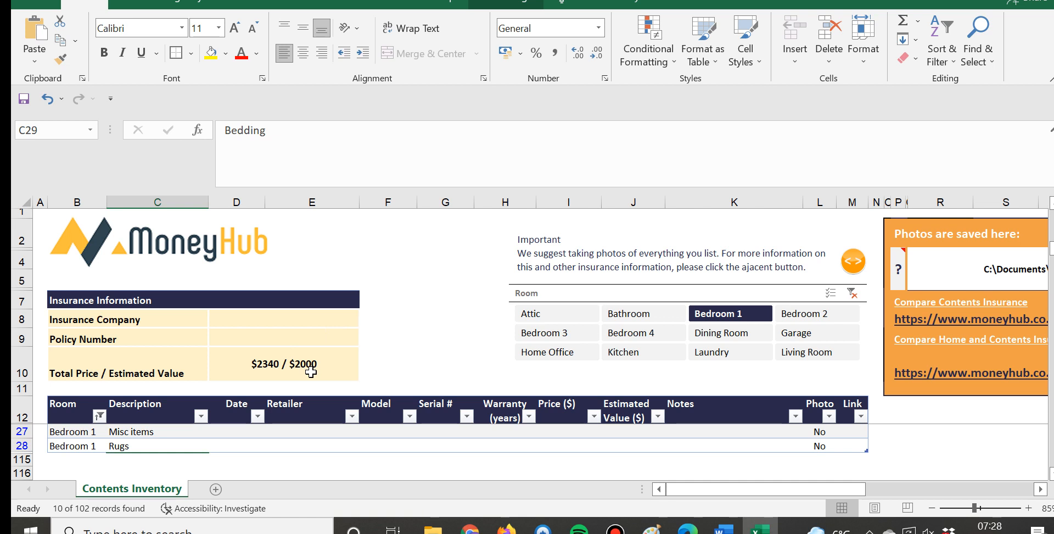
{"action": "mouse_move", "coordinate": [462, 287]}
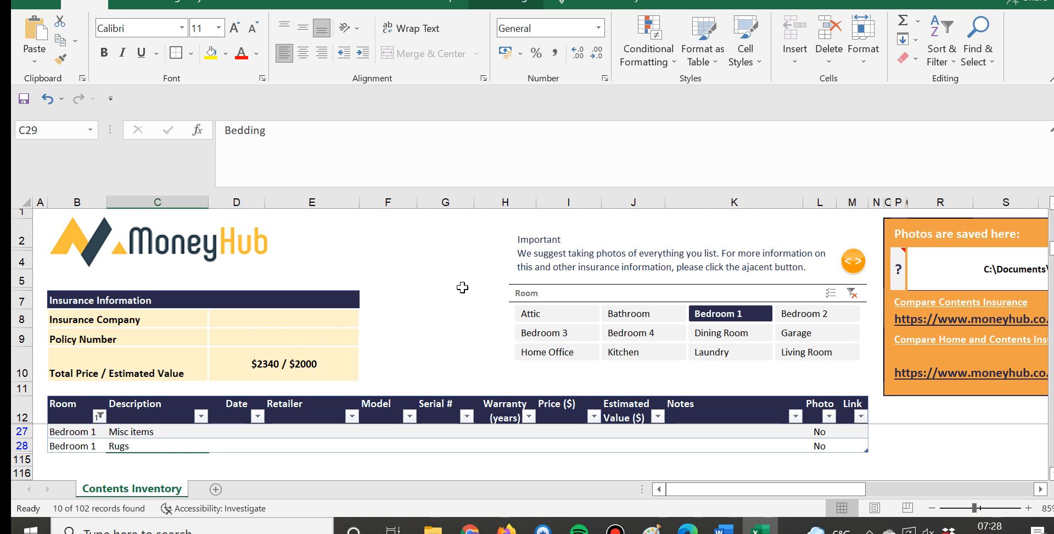